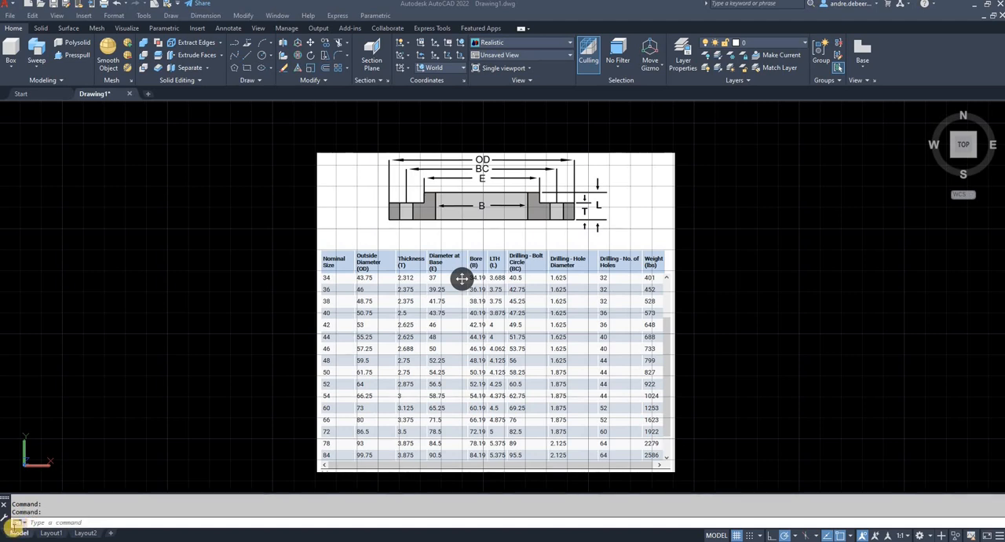
{"action": "mouse_move", "coordinate": [925, 195]}
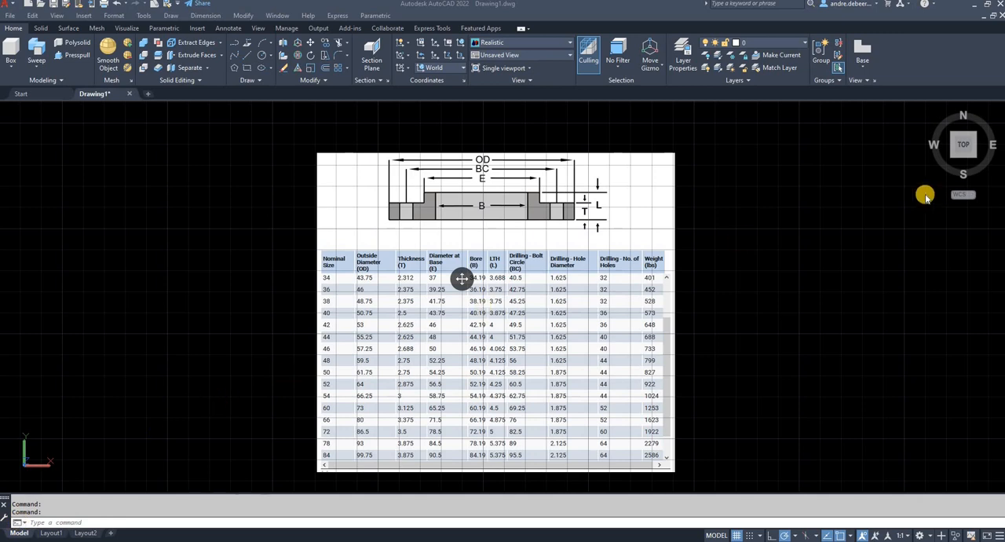
{"action": "mouse_move", "coordinate": [812, 278]}
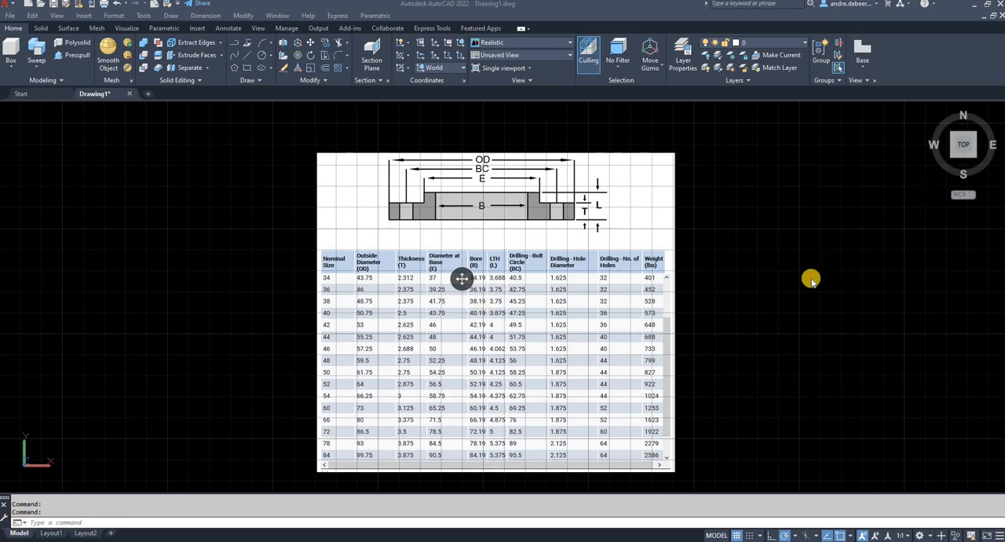
{"action": "mouse_move", "coordinate": [815, 280]}
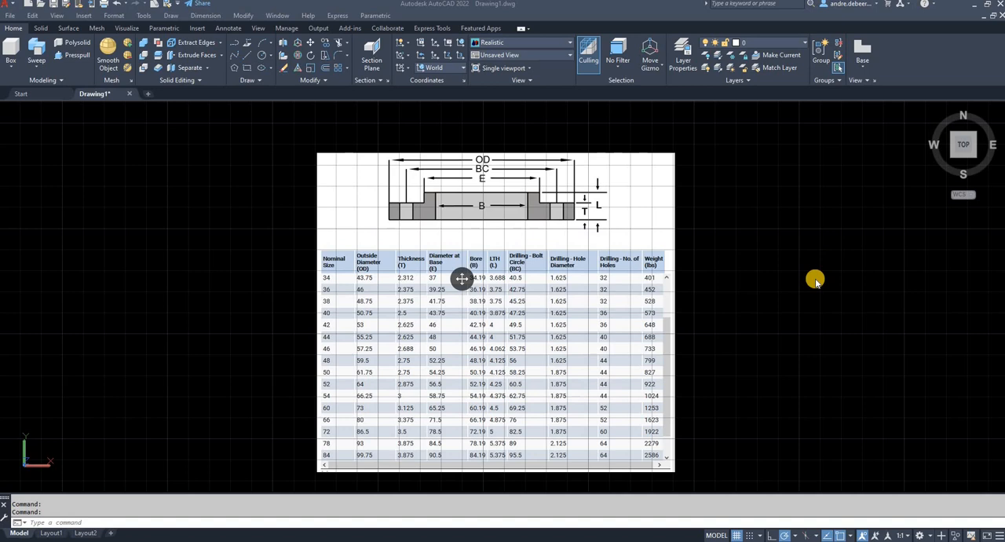
{"action": "mouse_move", "coordinate": [820, 280]}
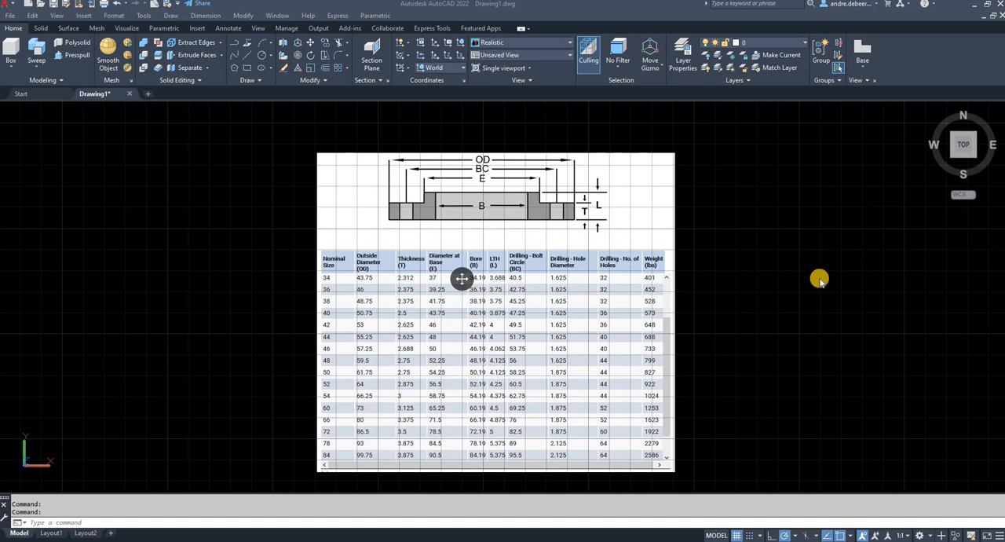
{"action": "mouse_move", "coordinate": [808, 278]}
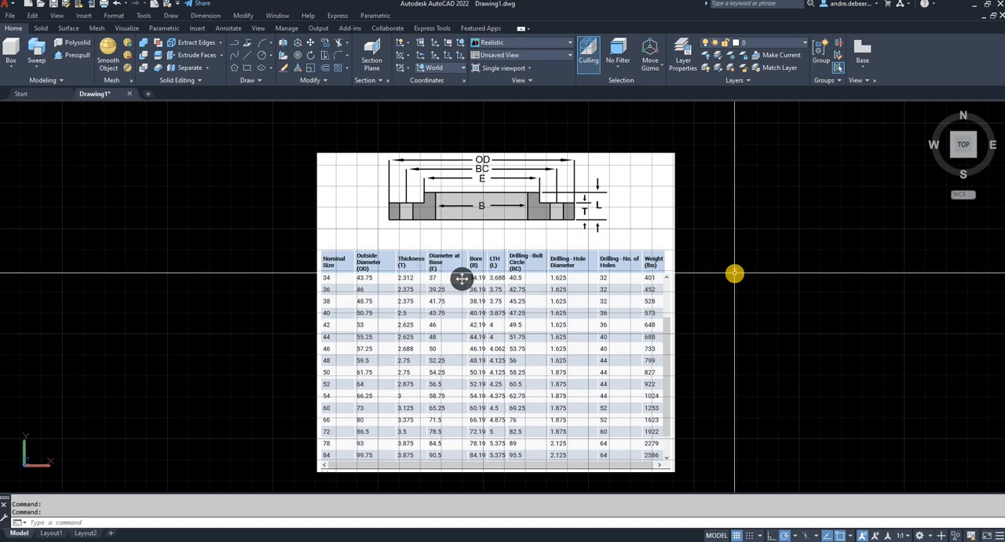
{"action": "mouse_move", "coordinate": [714, 244]}
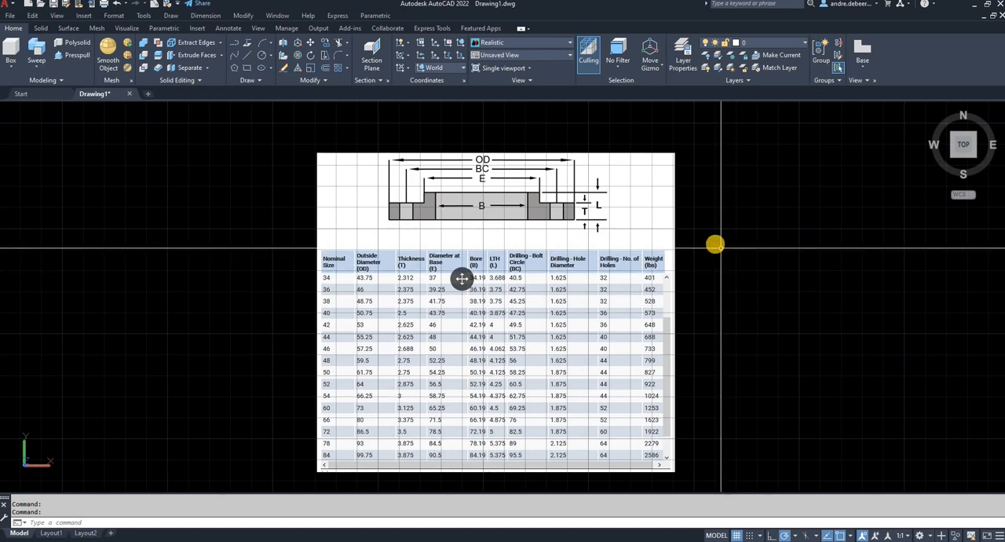
{"action": "mouse_move", "coordinate": [536, 245]}
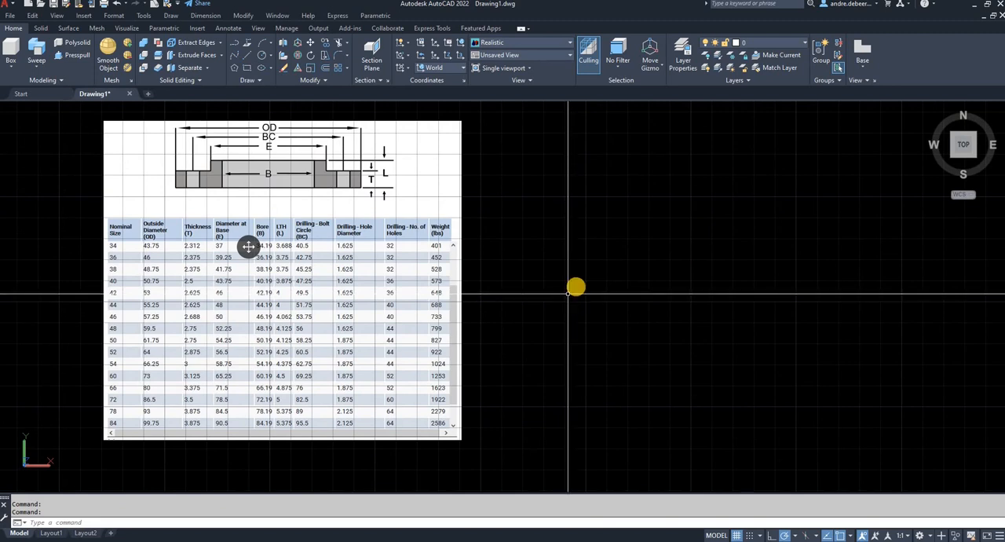
{"action": "mouse_move", "coordinate": [589, 283]}
{"action": "type", "text": "C"}
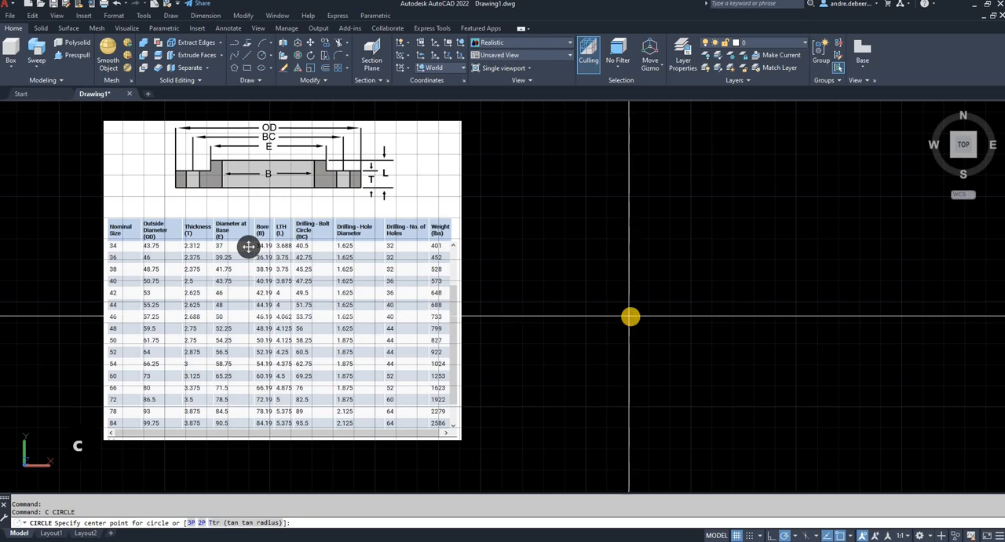
{"action": "mouse_move", "coordinate": [777, 275]}
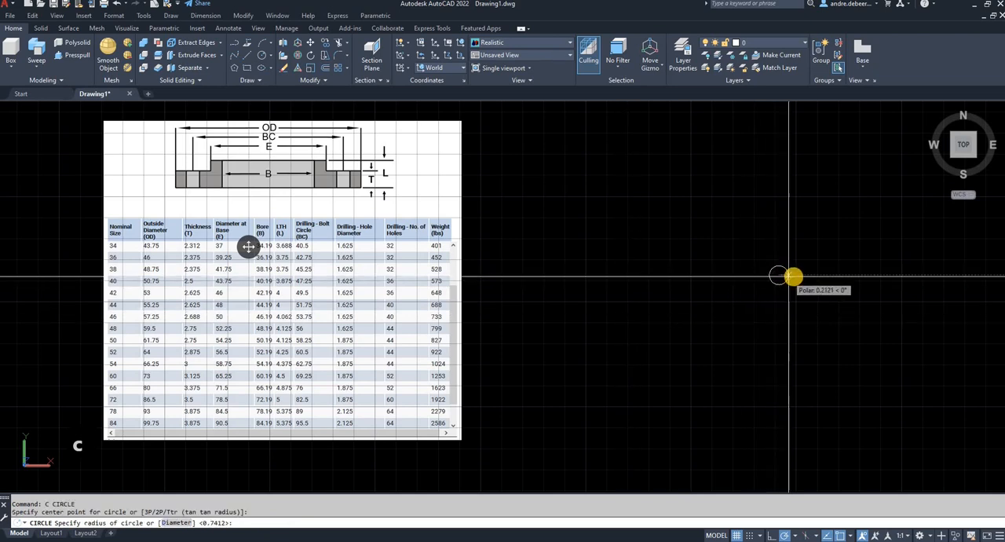
{"action": "mouse_move", "coordinate": [793, 276]}
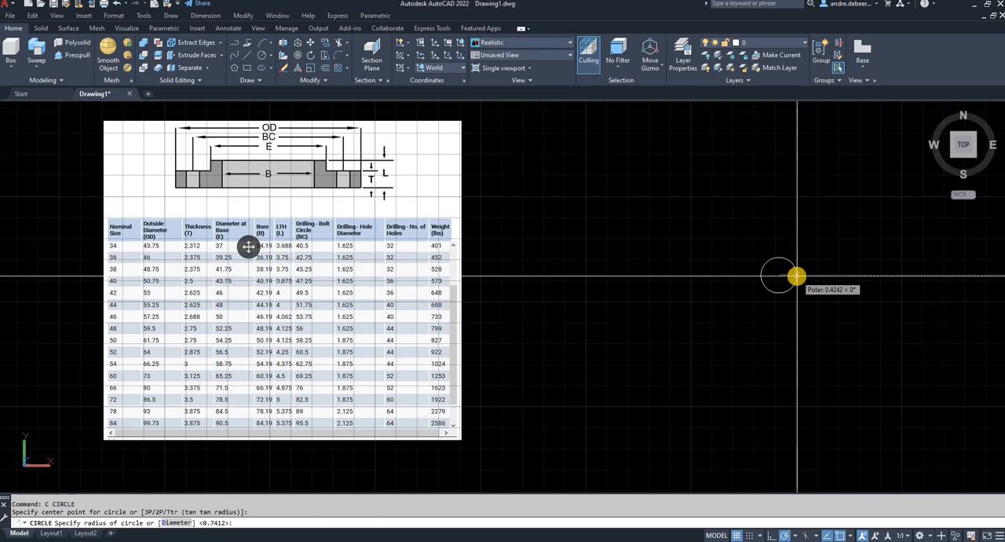
Step: Draw the 99.75-diameter outer flange circle and start moving it
{"action": "type", "text": "d"}
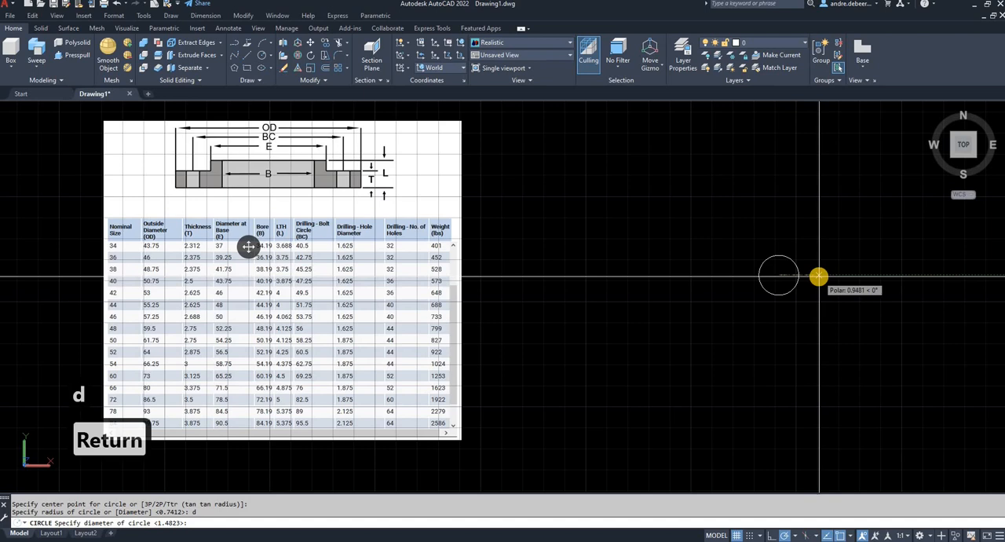
{"action": "type", "text": "99.7"}
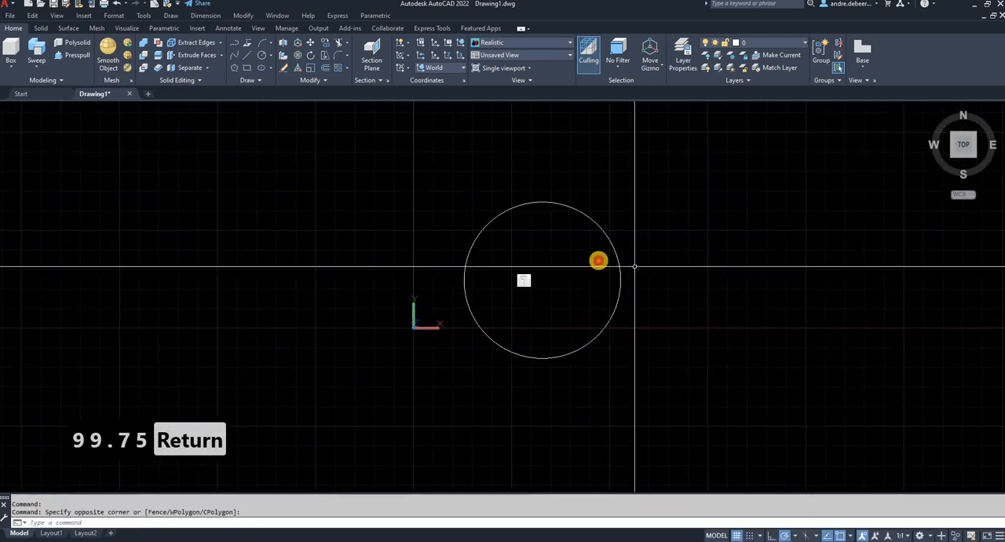
{"action": "type", "text": "m"}
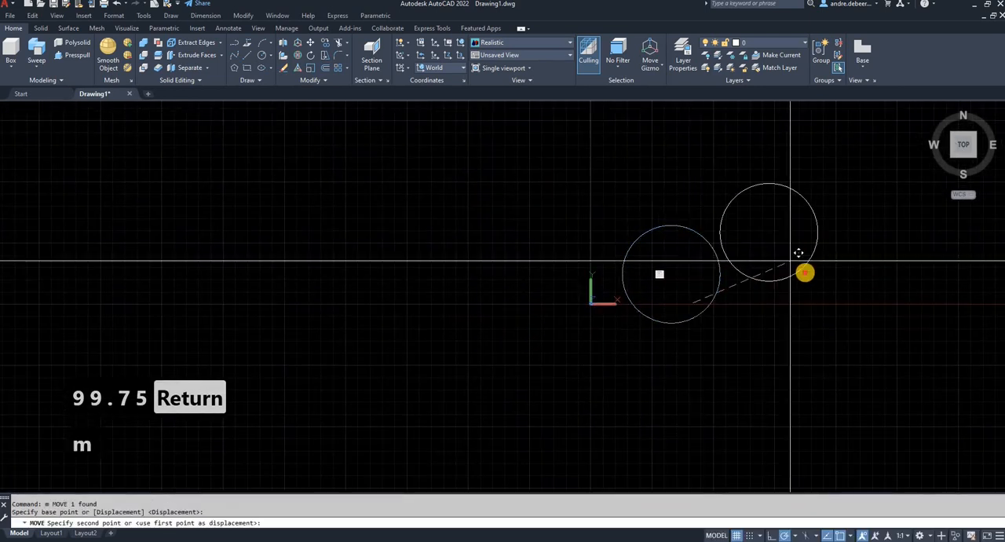
{"action": "key", "text": "Return"}
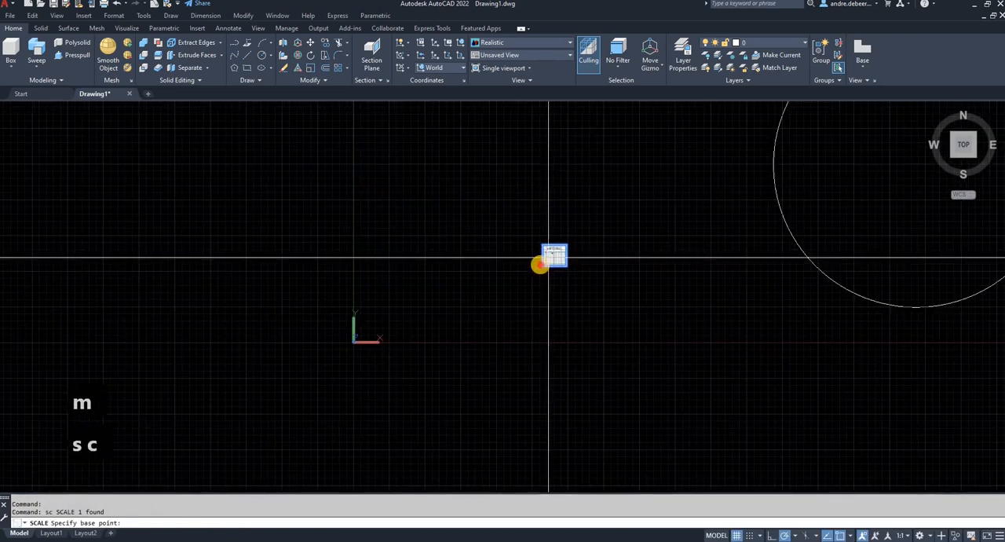
Step: Pick the base point for scaling up the flange table image
{"action": "left_click", "coordinate": [652, 253]}
{"action": "type", "text": "C"}
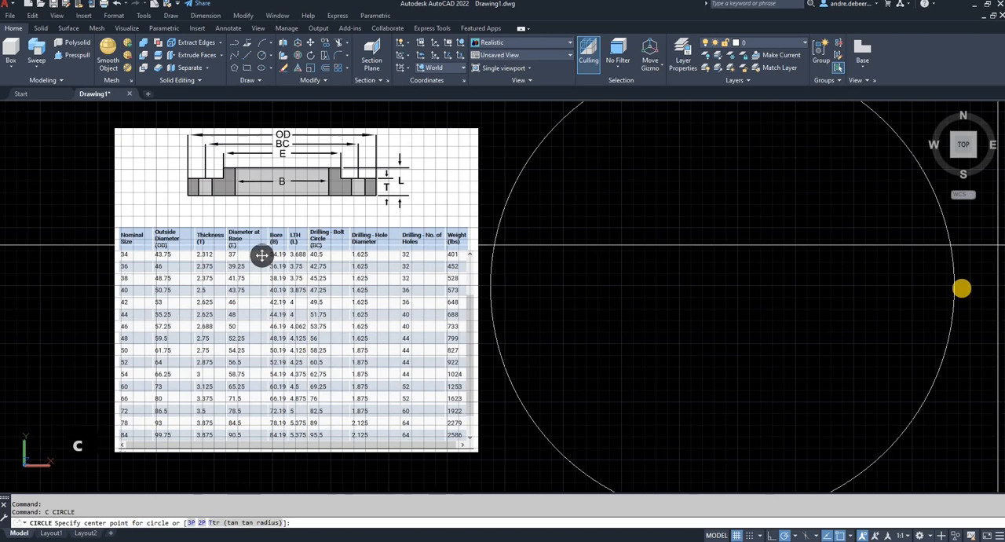
{"action": "mouse_move", "coordinate": [722, 289]}
{"action": "type", "text": "d"}
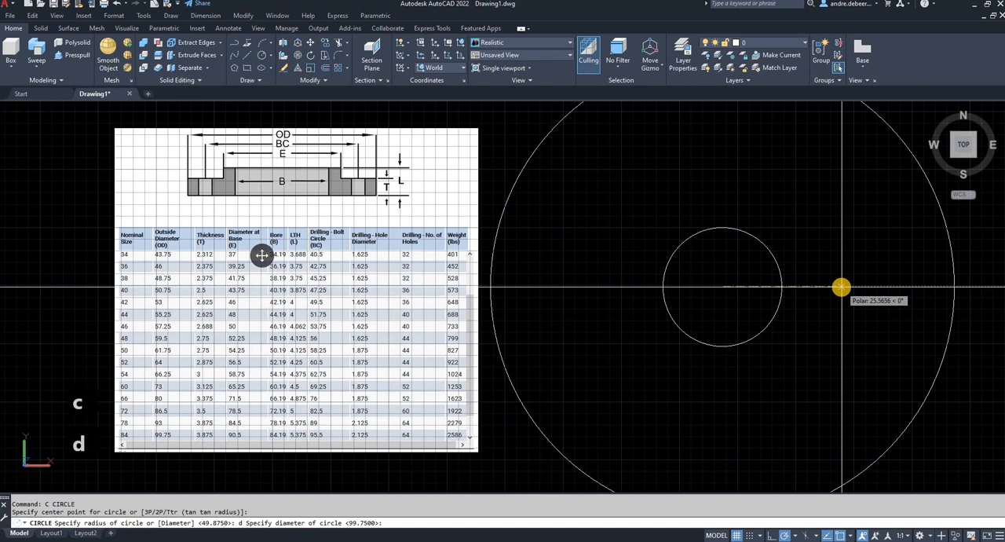
Step: Enter 95.5 as the diameter of the concentric bolt circle
{"action": "type", "text": "95.5000>:"}
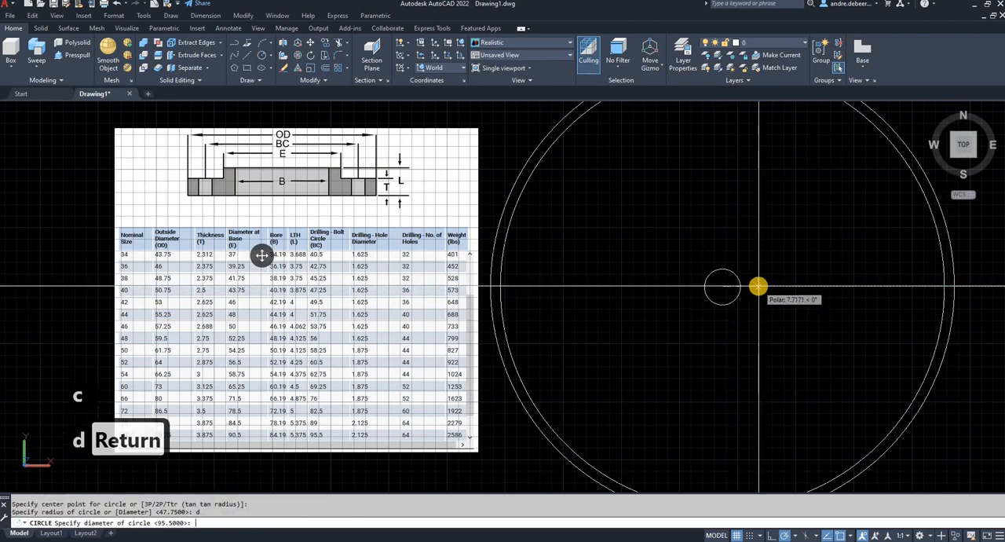
{"action": "mouse_move", "coordinate": [805, 288]}
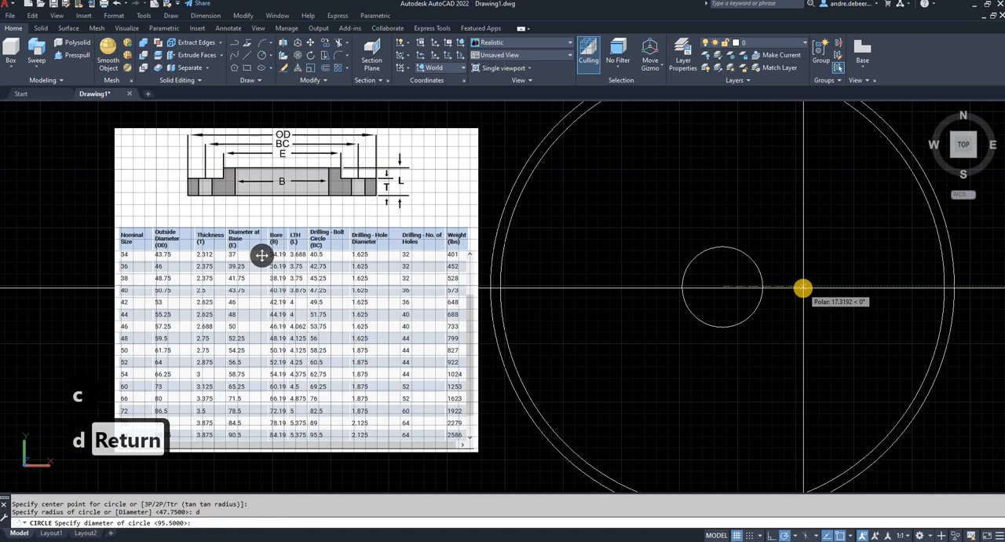
Step: Draw a concentric 90.5-diameter circle at the flange centre
{"action": "type", "text": "9"}
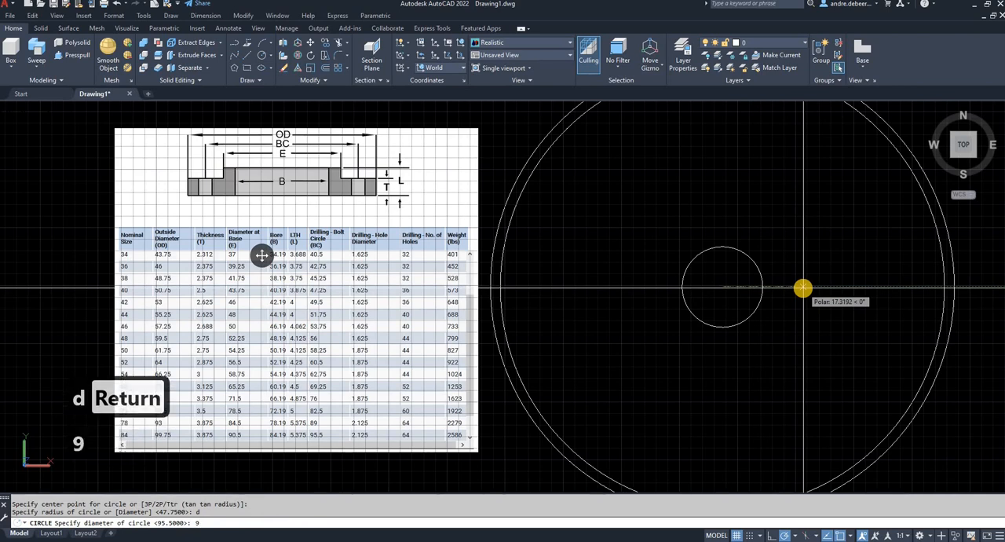
{"action": "type", "text": "90.5"}
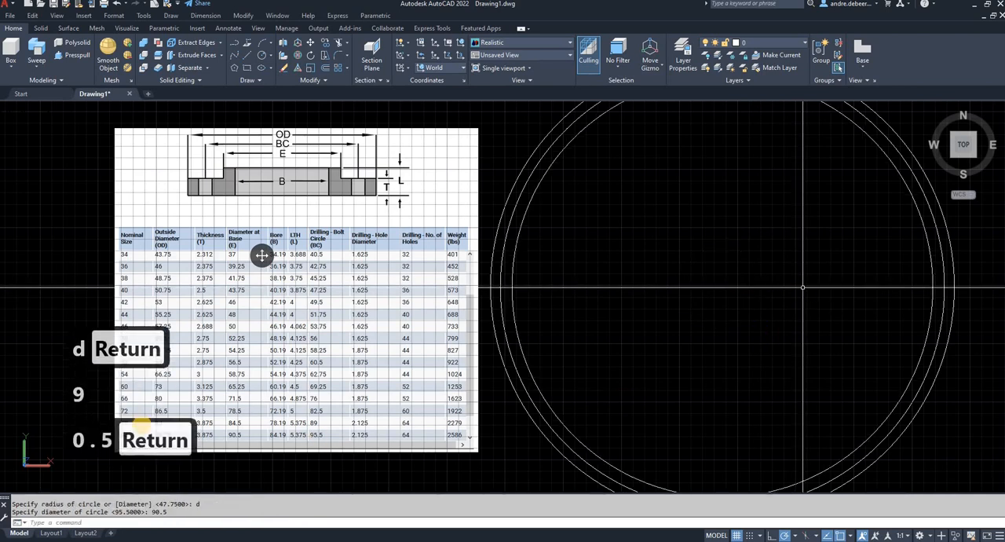
{"action": "key", "text": "Return"}
{"action": "type", "text": "c"}
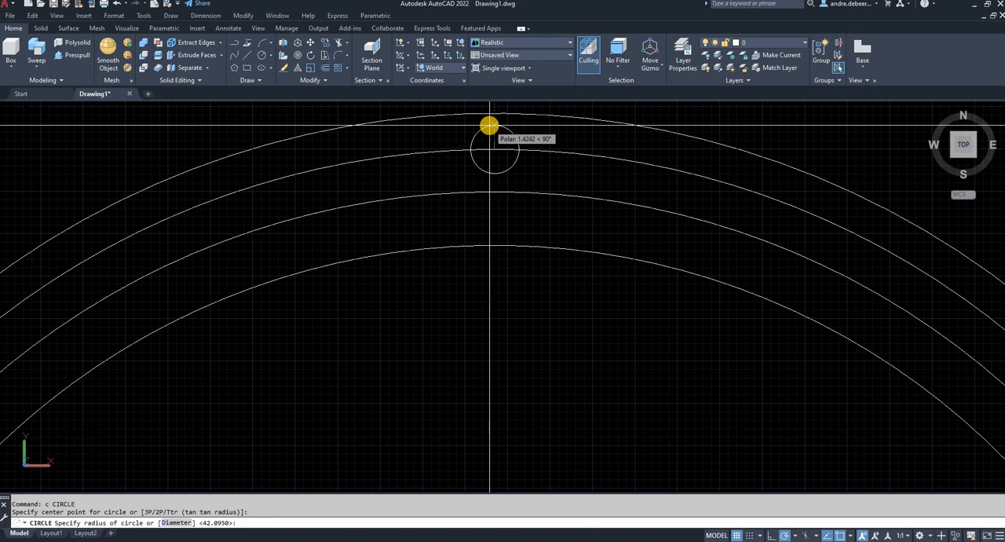
Step: Enter the diameter for the bolt-hole circle at the bolt circle's top quadrant
{"action": "type", "text": "d"}
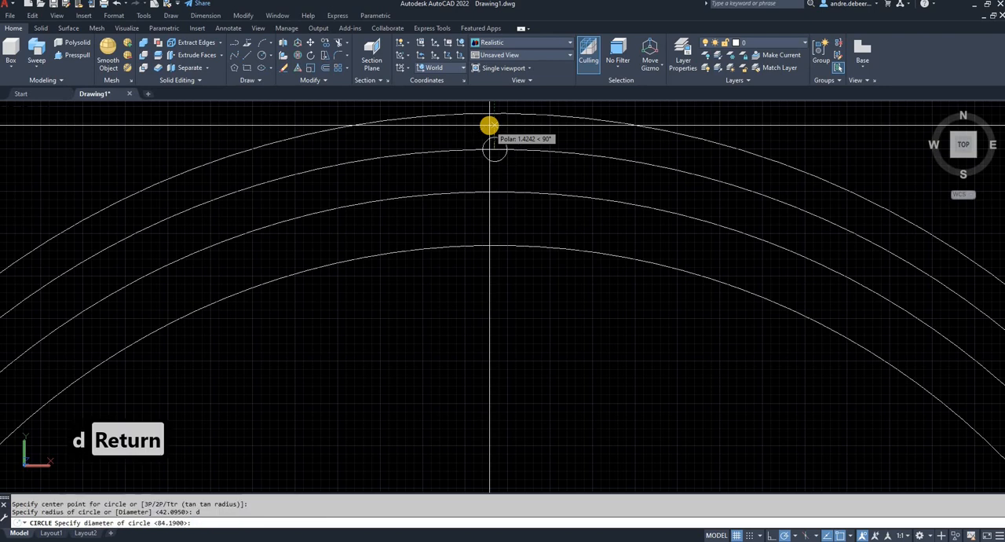
{"action": "type", "text": "3"}
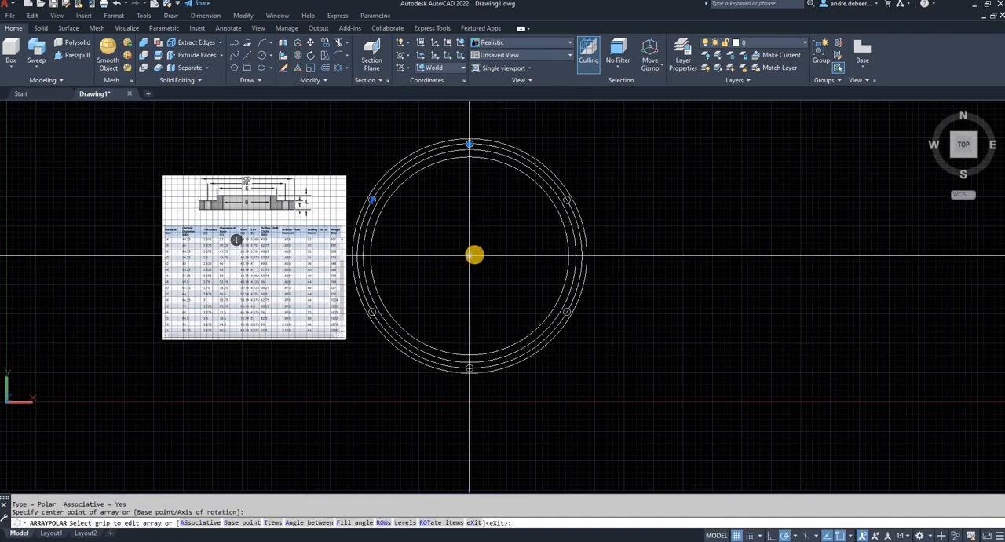
Step: Polar-array the bolt hole into 12 items around the flange centre
{"action": "left_click_drag", "start_coordinate": [474, 253], "coordinate": [461, 254]}
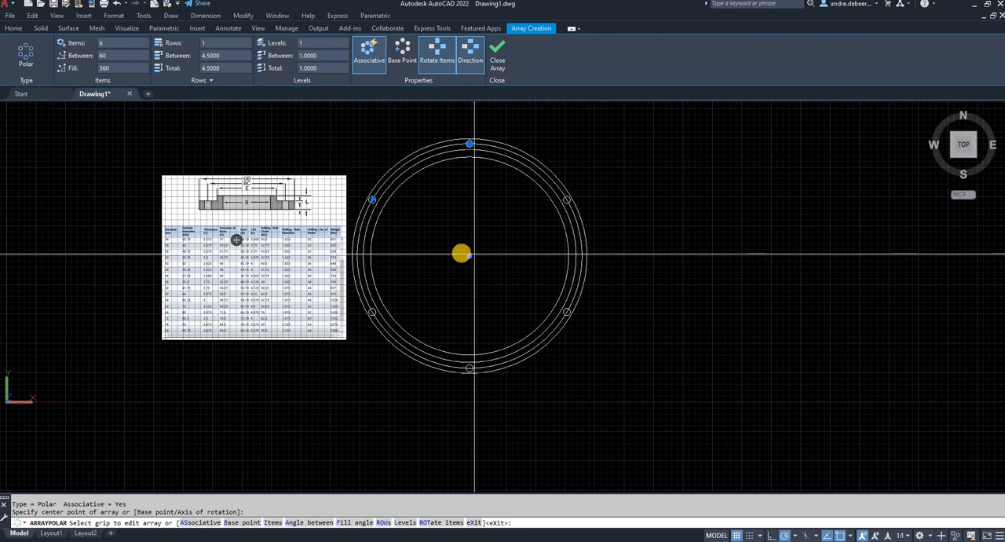
{"action": "left_click", "coordinate": [122, 43]}
{"action": "type", "text": "12"}
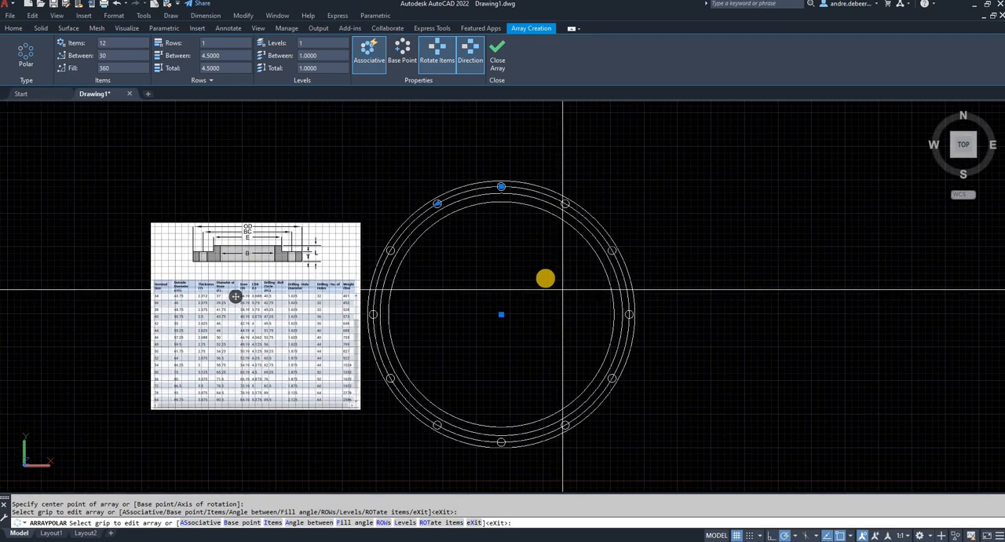
{"action": "key", "text": "Escape"}
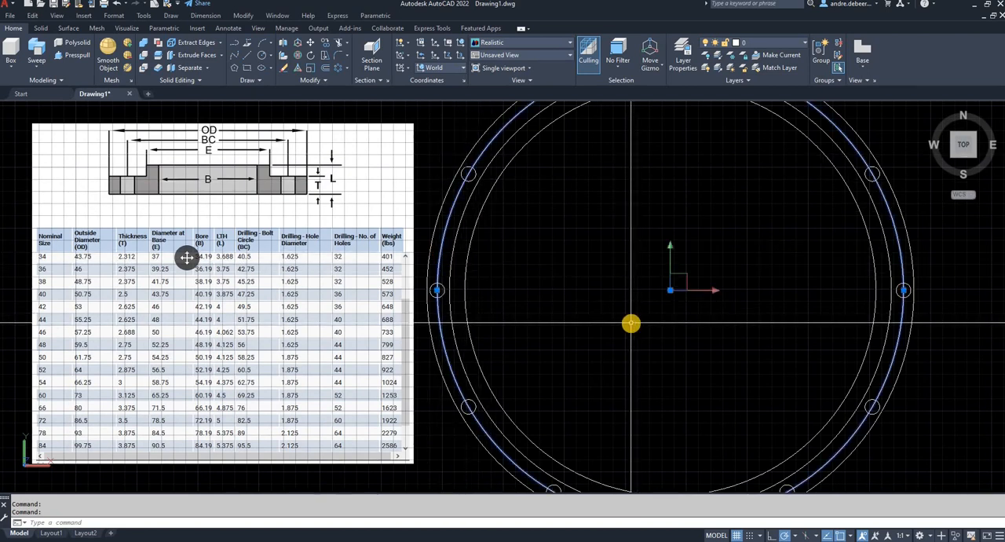
Step: Delete the construction bolt circle, keeping the flange rings and twelve holes
{"action": "key", "text": "Delete"}
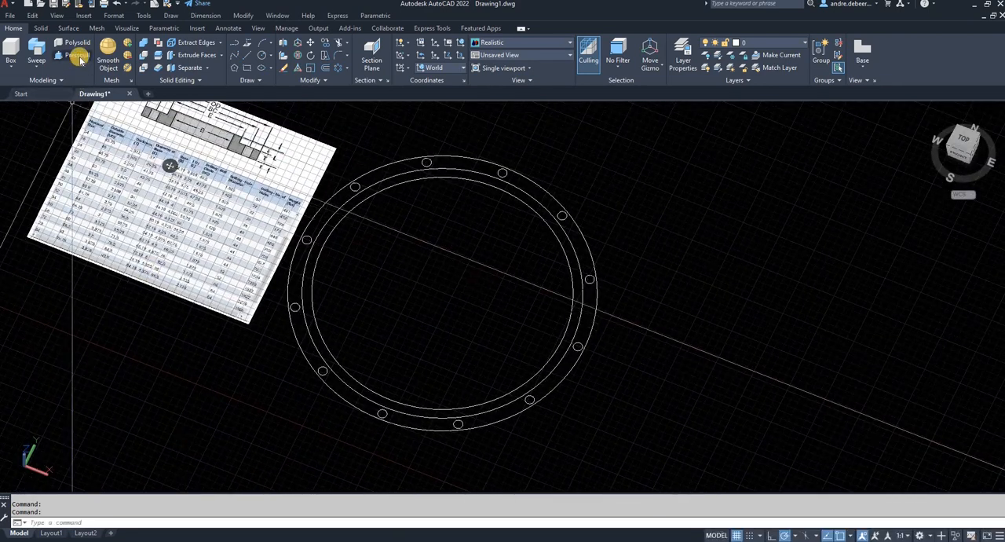
Step: Presspull the area between the flange rings into a 3.75-thick plate and orbit around it
{"action": "left_click", "coordinate": [77, 55]}
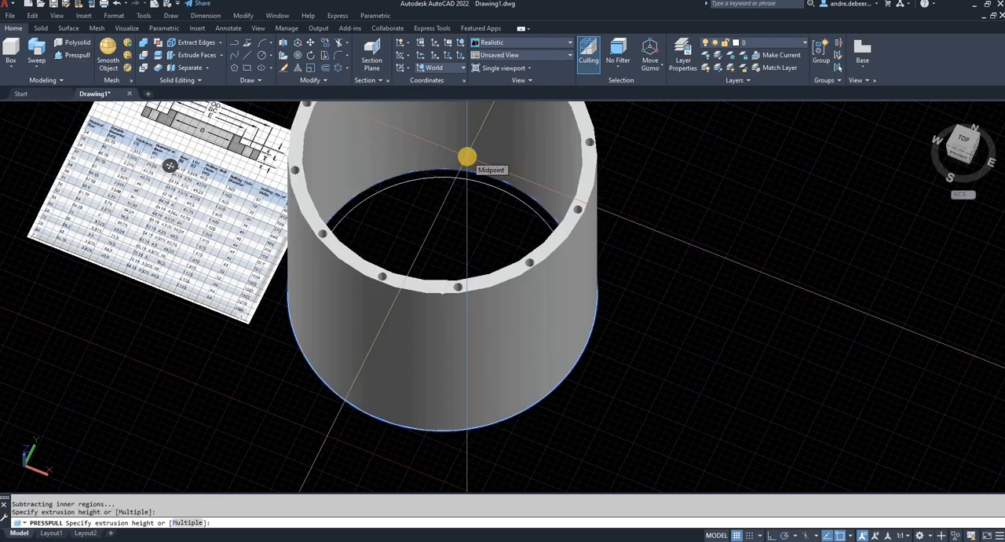
{"action": "type", "text": "3.87"}
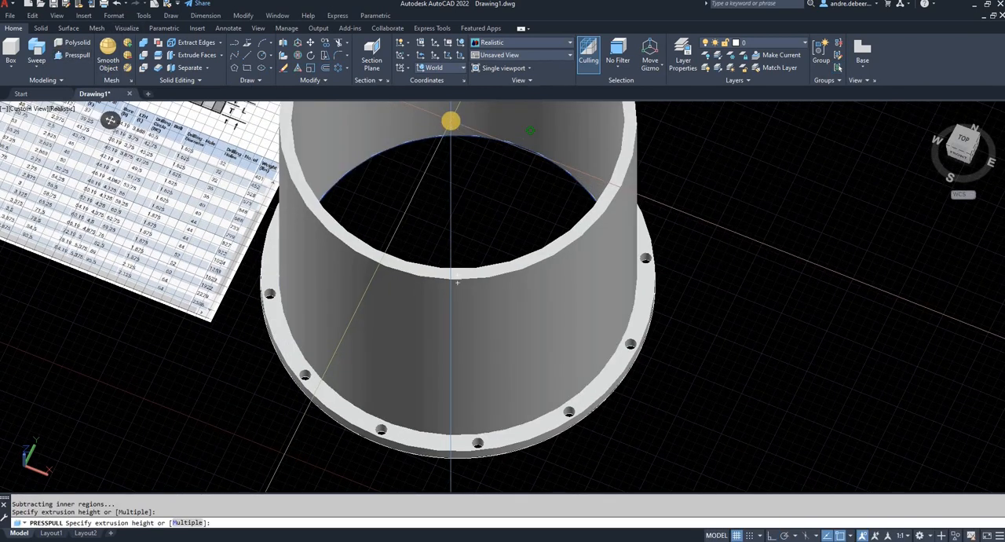
{"action": "type", "text": "5.7"}
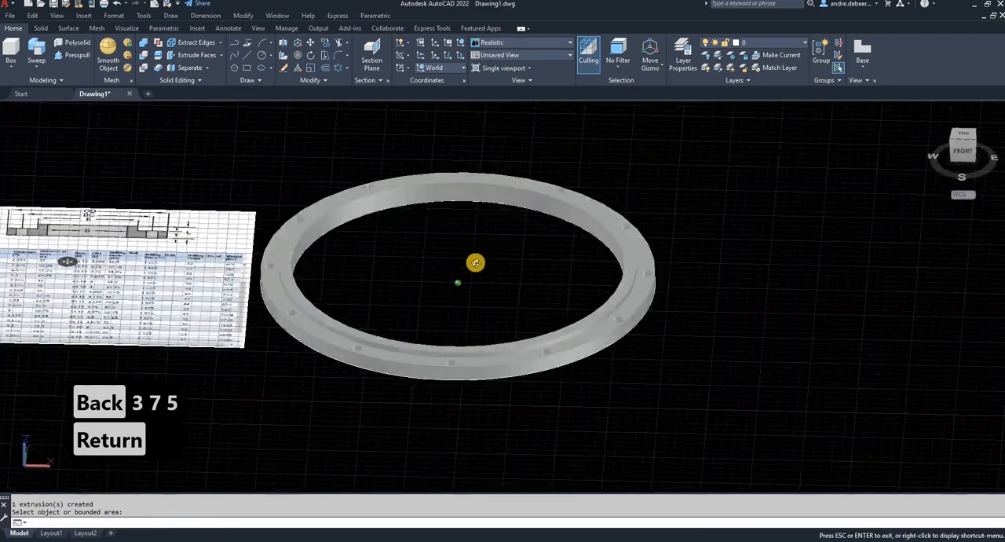
{"action": "left_click_drag", "start_coordinate": [475, 262], "coordinate": [427, 354]}
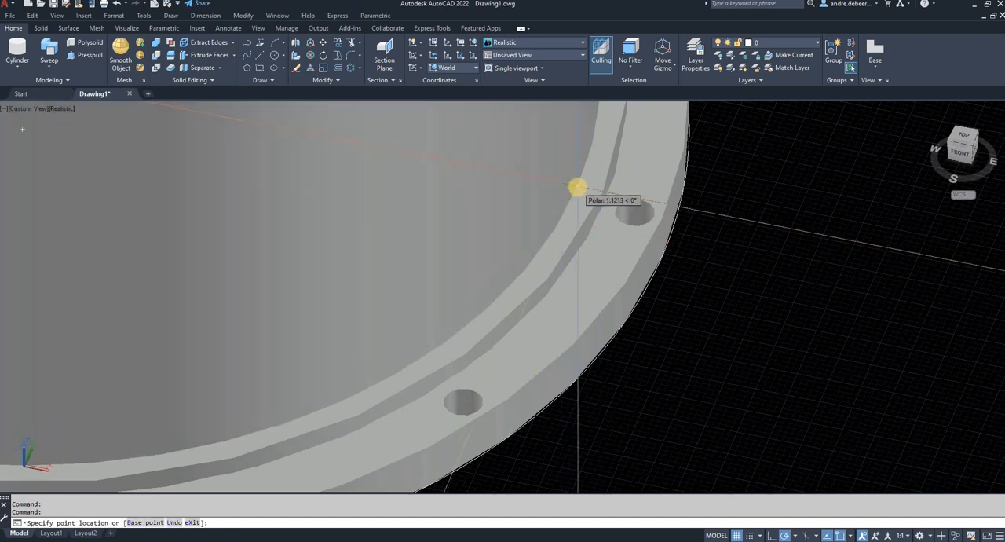
Step: Enter the height for the pipe cylinder centred on the flange
{"action": "type", "text": "1"}
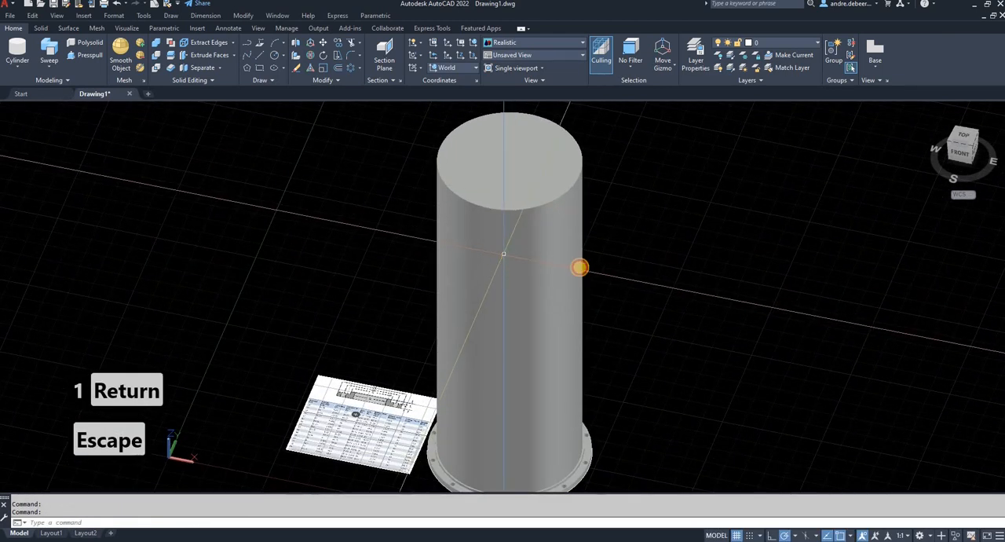
Step: Shell the cylinder with its end faces removed and enter the wall offset
{"action": "left_click", "coordinate": [580, 267]}
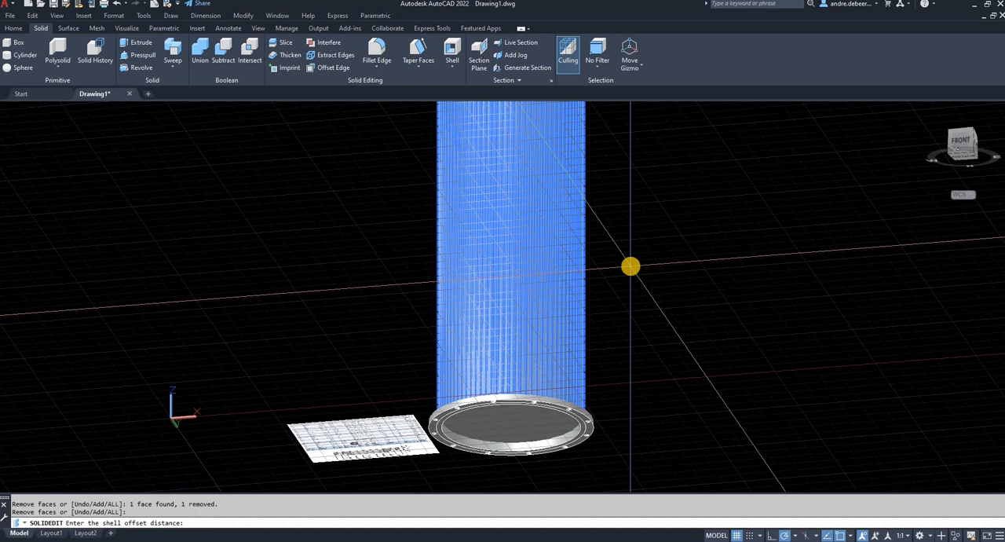
{"action": "type", "text": "2"}
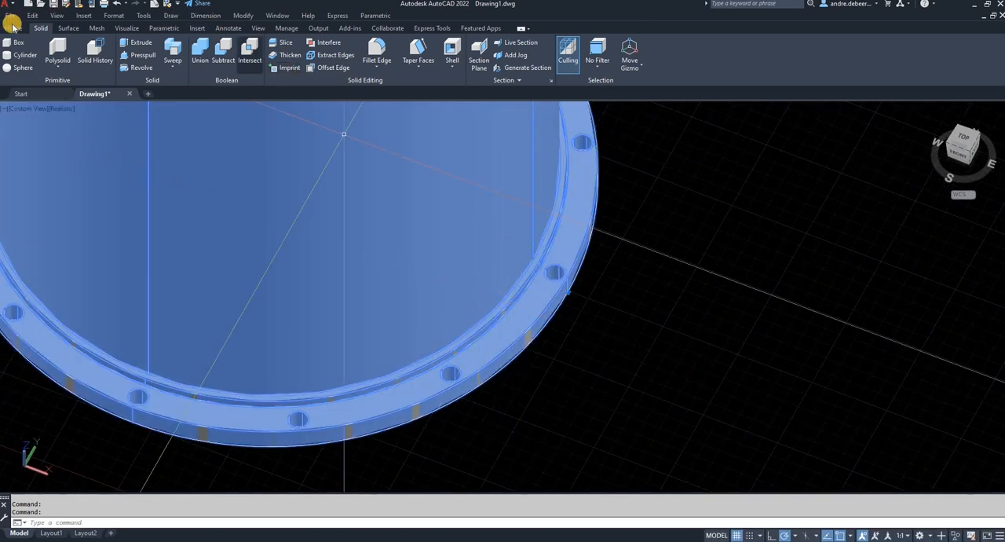
Step: Rotate the pipe and flange 90 degrees with 3DROTATE so it lies horizontal
{"action": "left_click", "coordinate": [13, 28]}
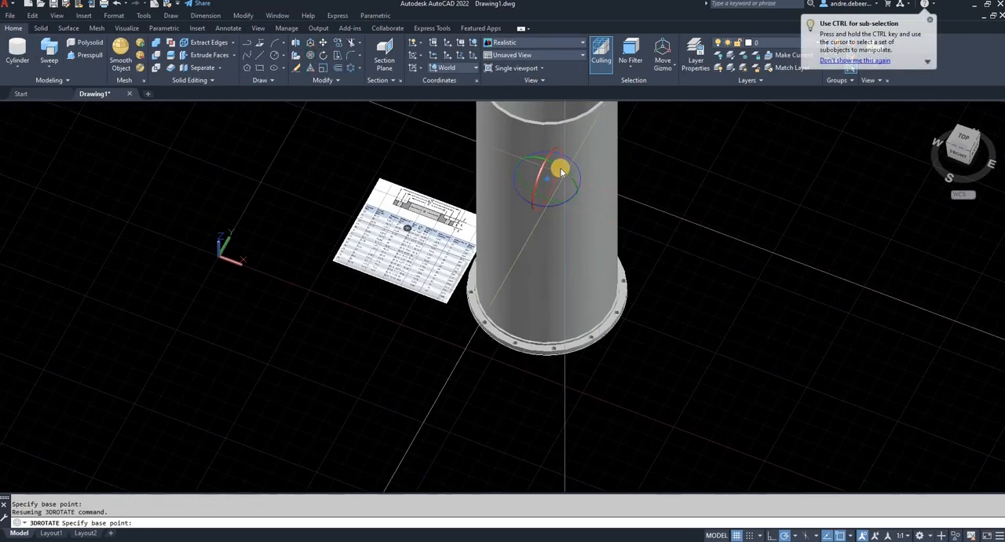
{"action": "left_click", "coordinate": [545, 179]}
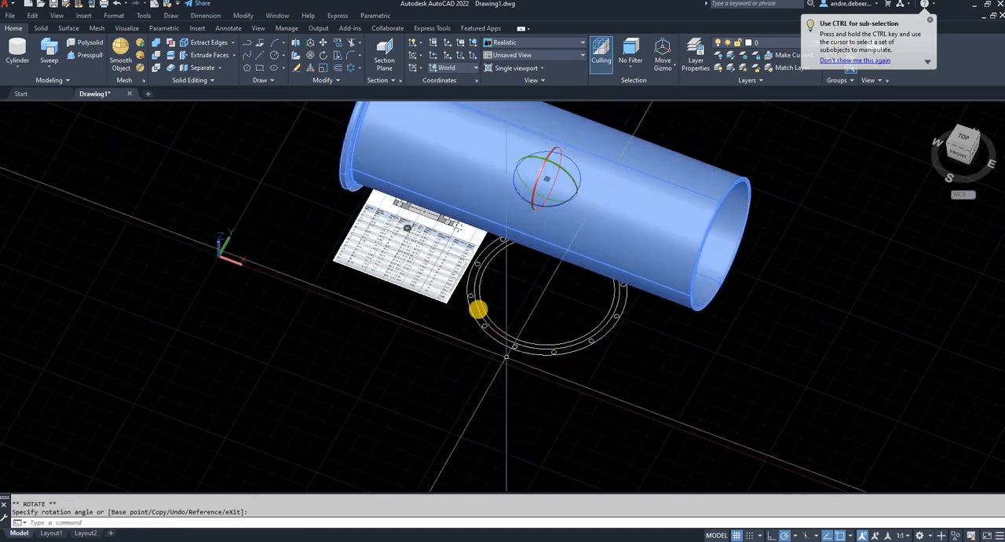
{"action": "key", "text": "Escape"}
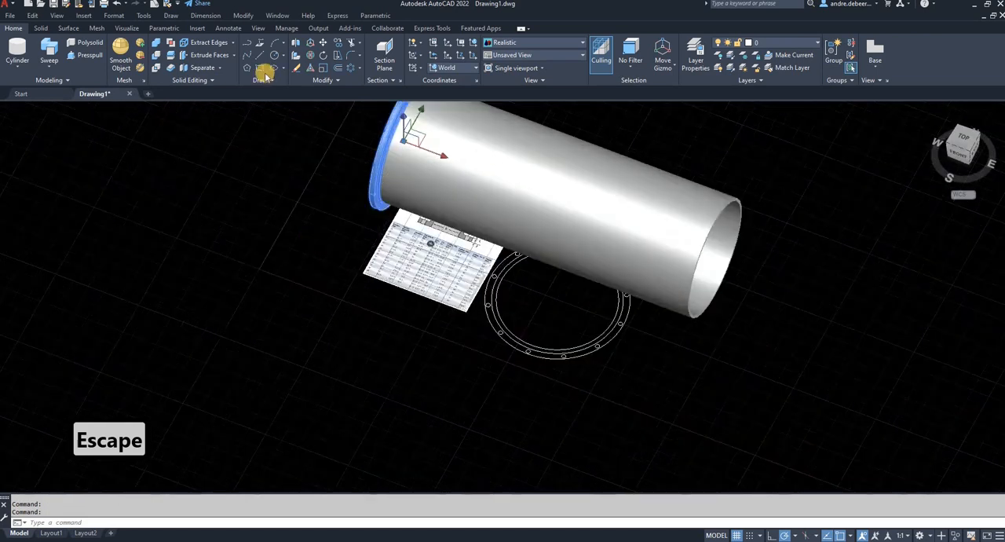
{"action": "key", "text": "Escape"}
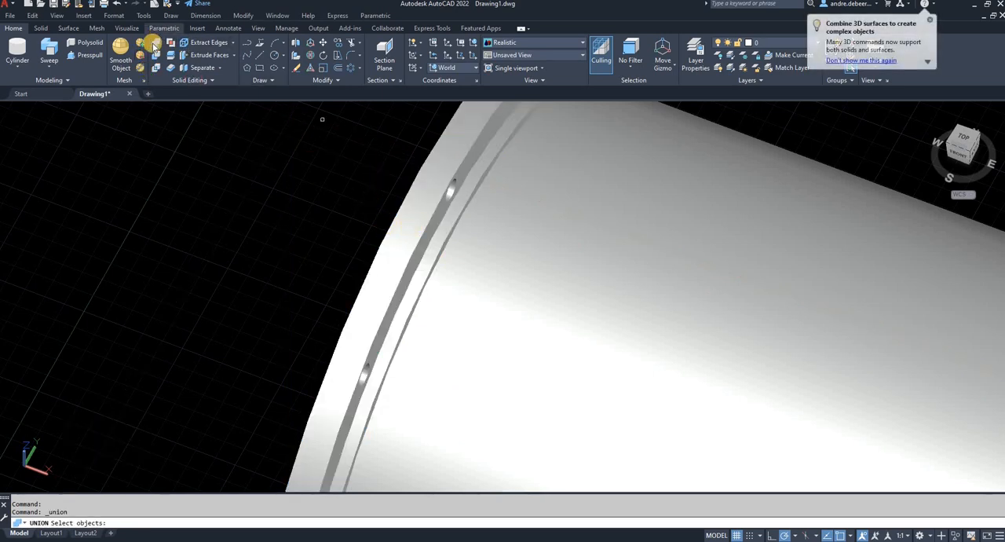
{"action": "mouse_move", "coordinate": [155, 45]}
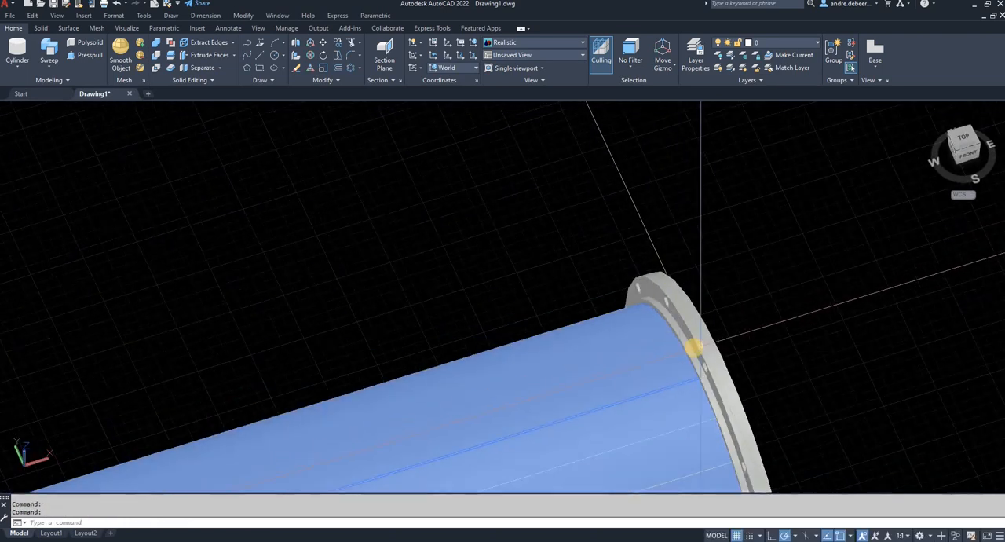
Step: Start UNION and select the pipe and both flanges as three objects
{"action": "key", "text": "Escape"}
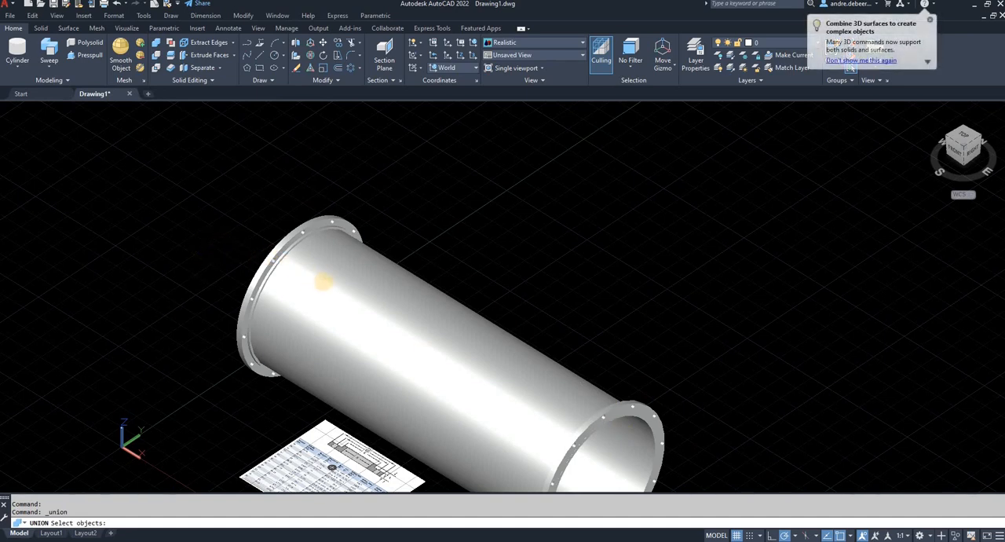
{"action": "left_click", "coordinate": [670, 295]}
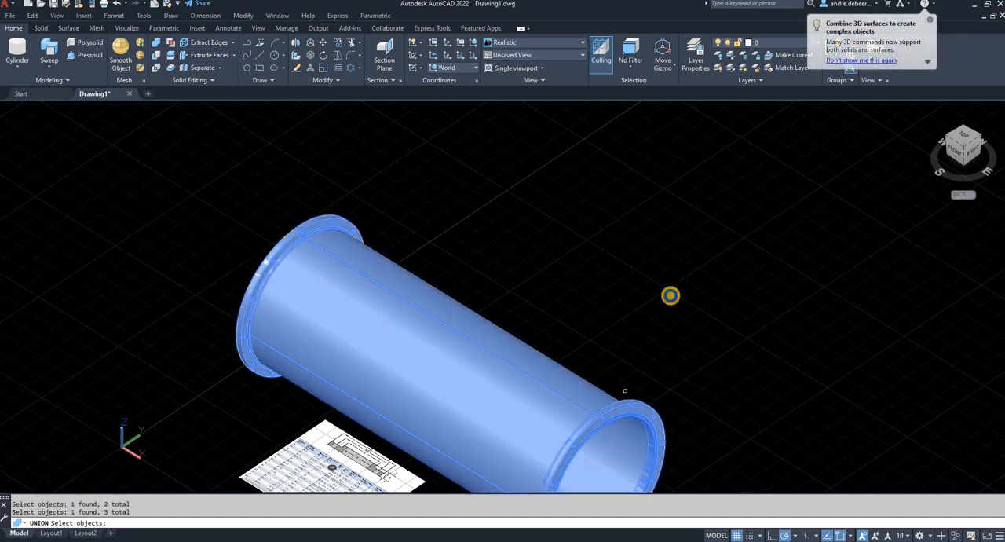